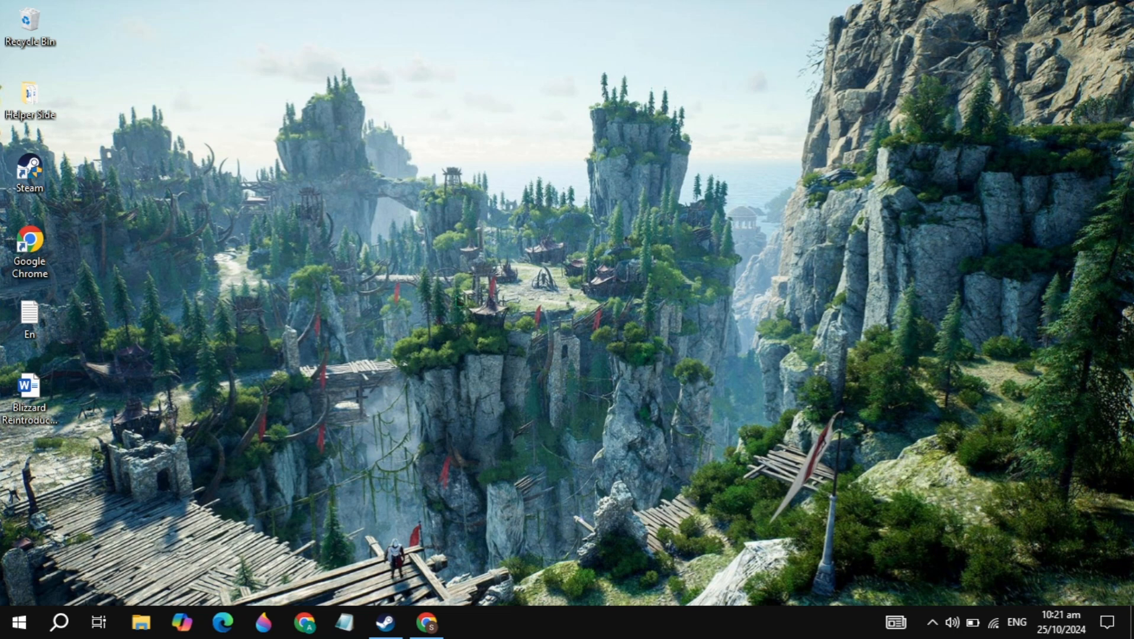
Launch Google Chrome from the taskbar onto the Steam store sign-in page.
click(426, 622)
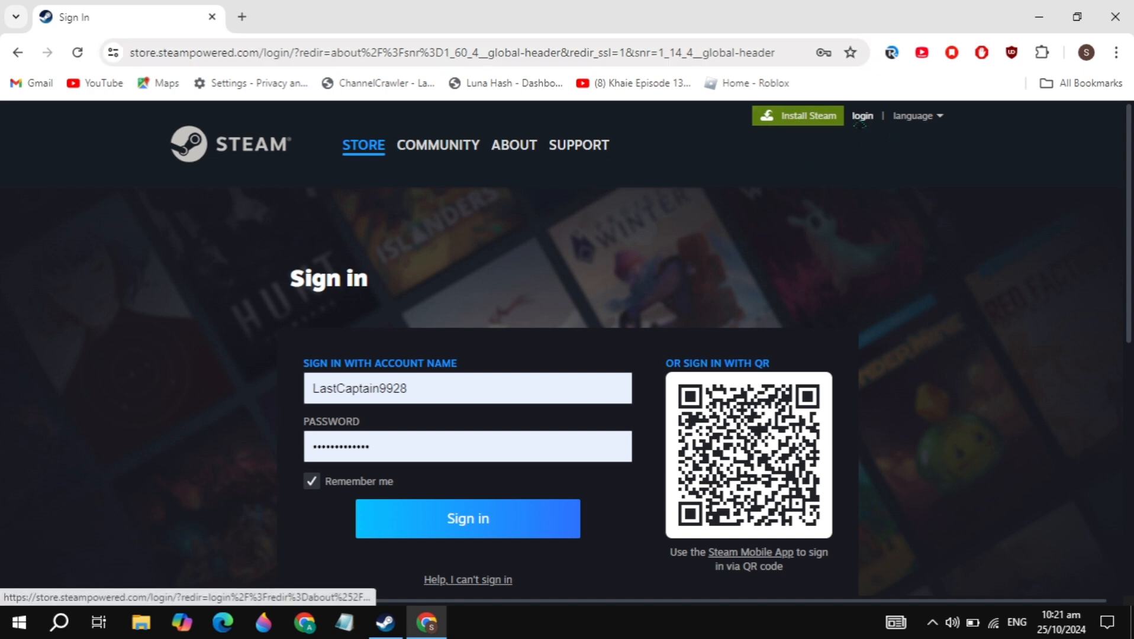
Visit Steam's About/download page in Chrome, then switch to the Steam desktop client.
click(468, 388)
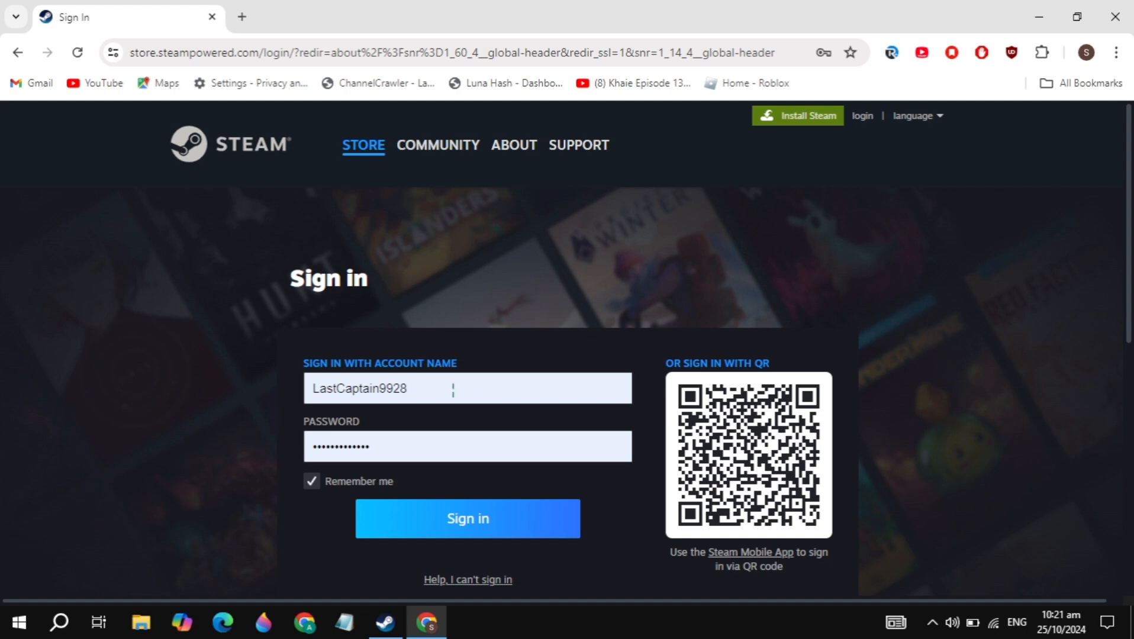
scroll(down, 3)
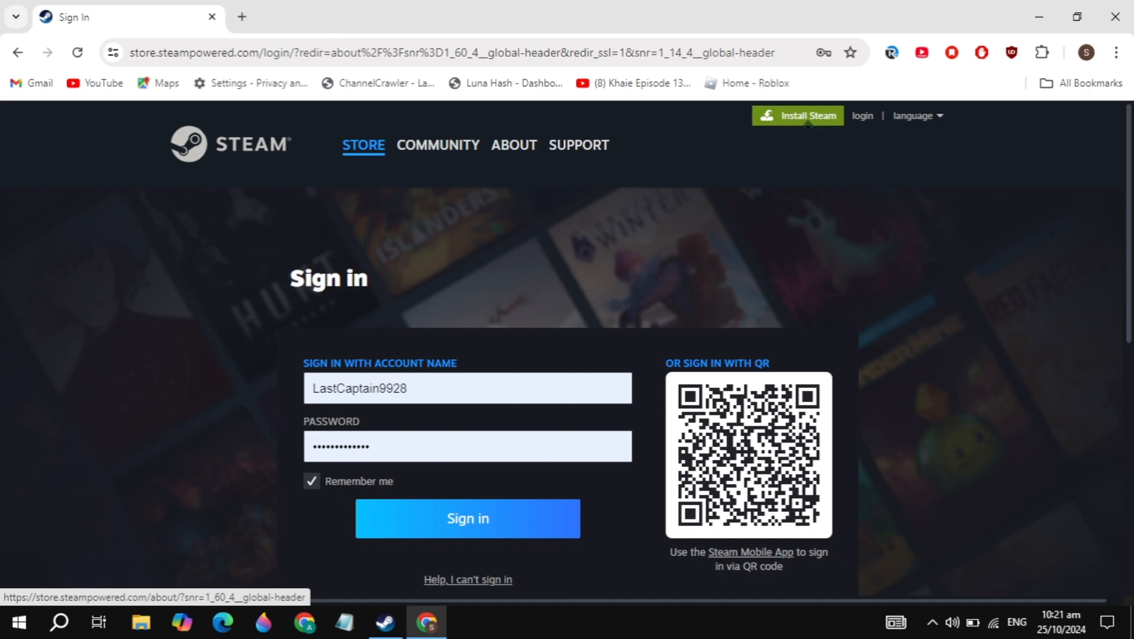
click(514, 146)
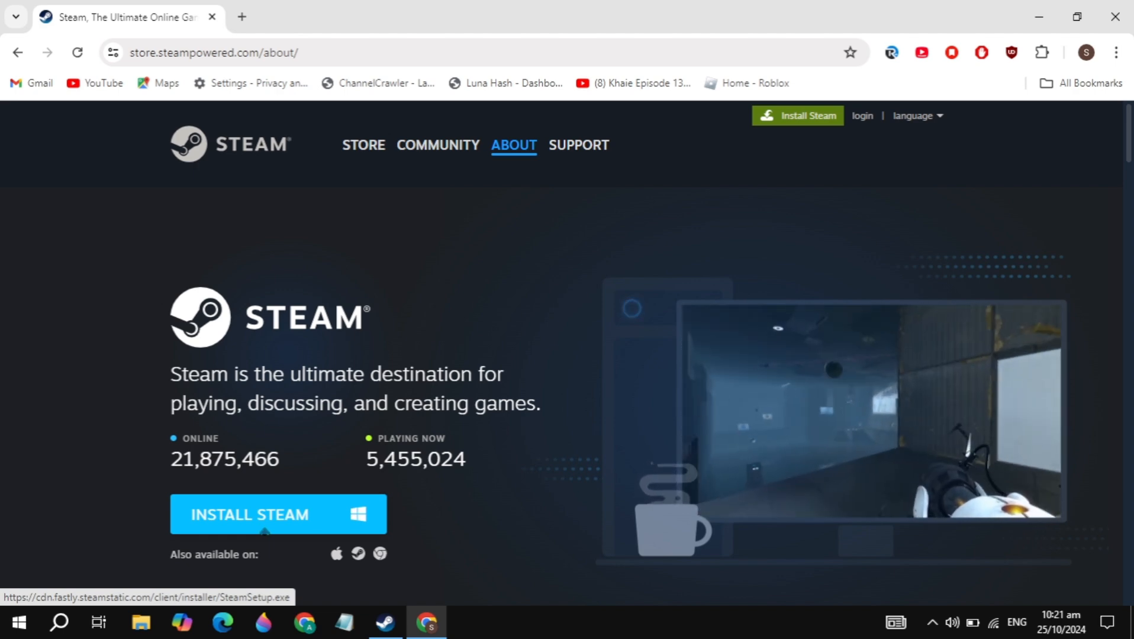
click(385, 621)
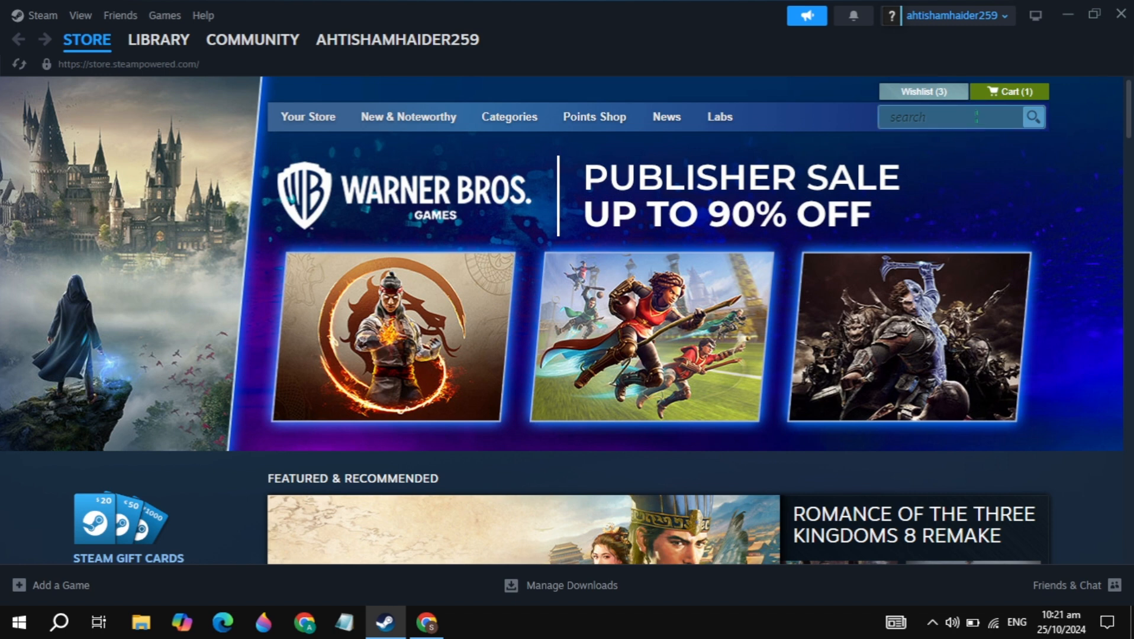
Search the store for 'age o' and open the Age of History 3 store page.
click(954, 116)
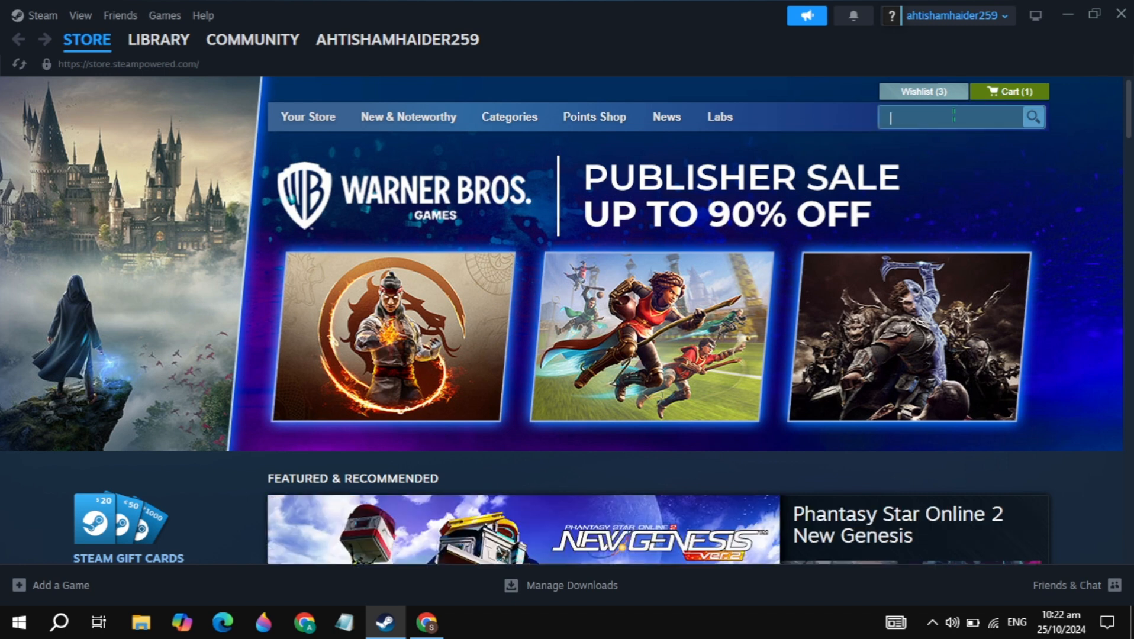
text(age of histo)
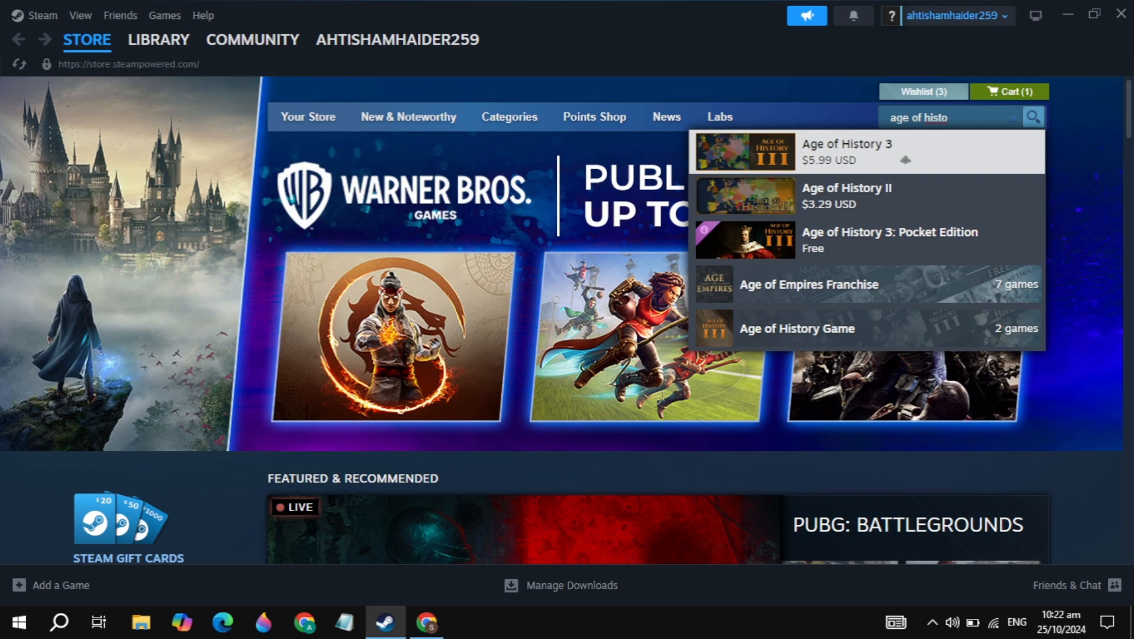
click(846, 150)
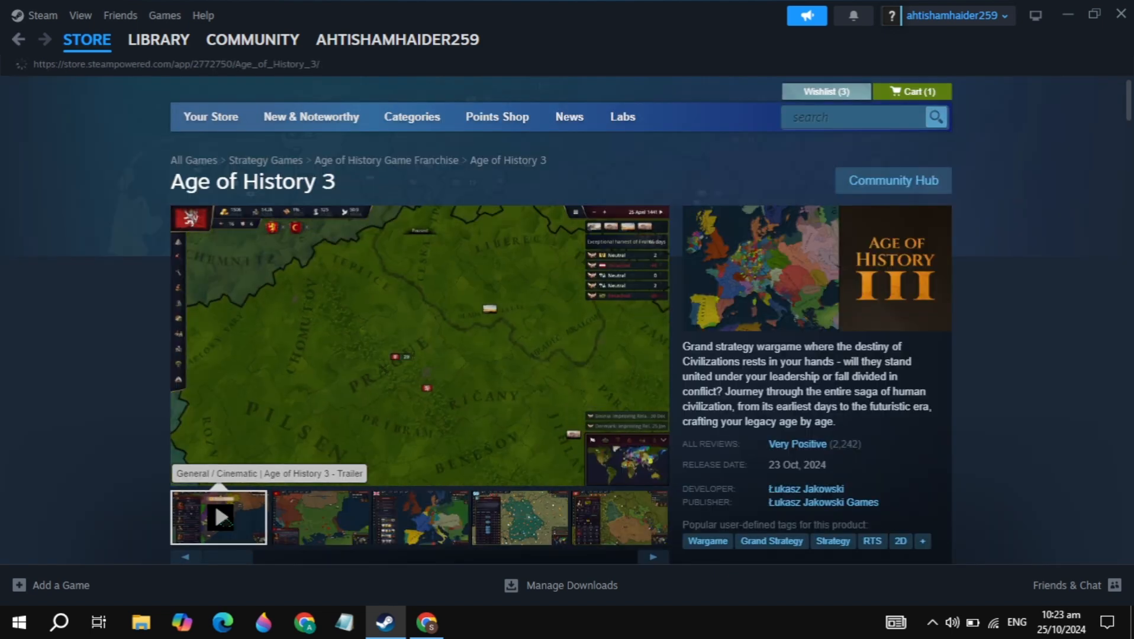
Play the Age of History 3 trailer and add the game ($5.99) to the cart.
click(218, 517)
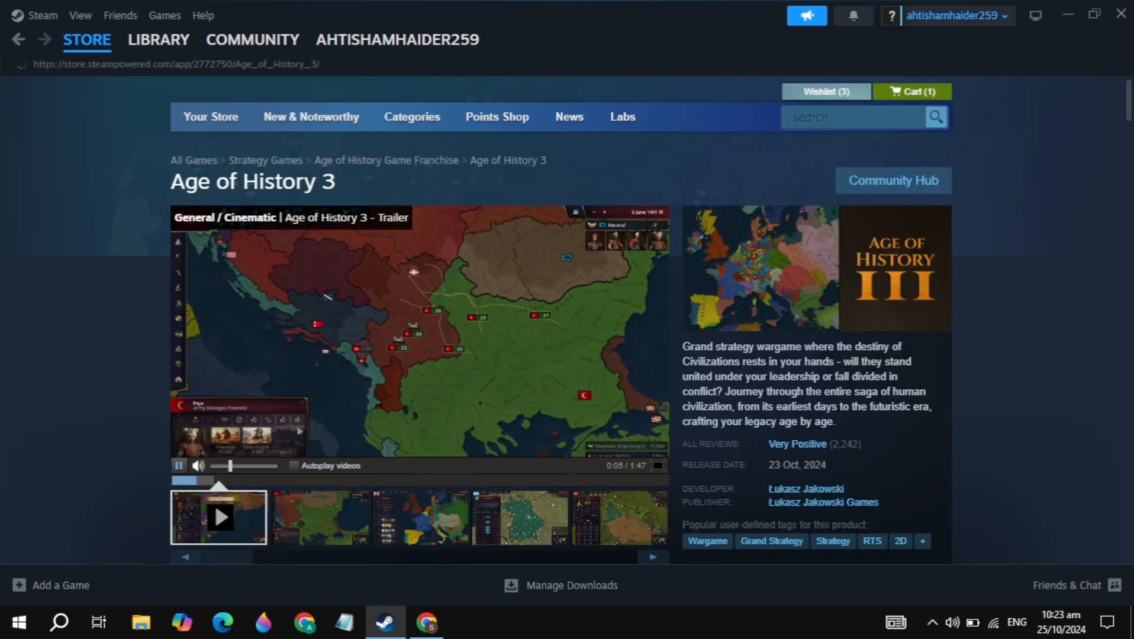
scroll(down, 3)
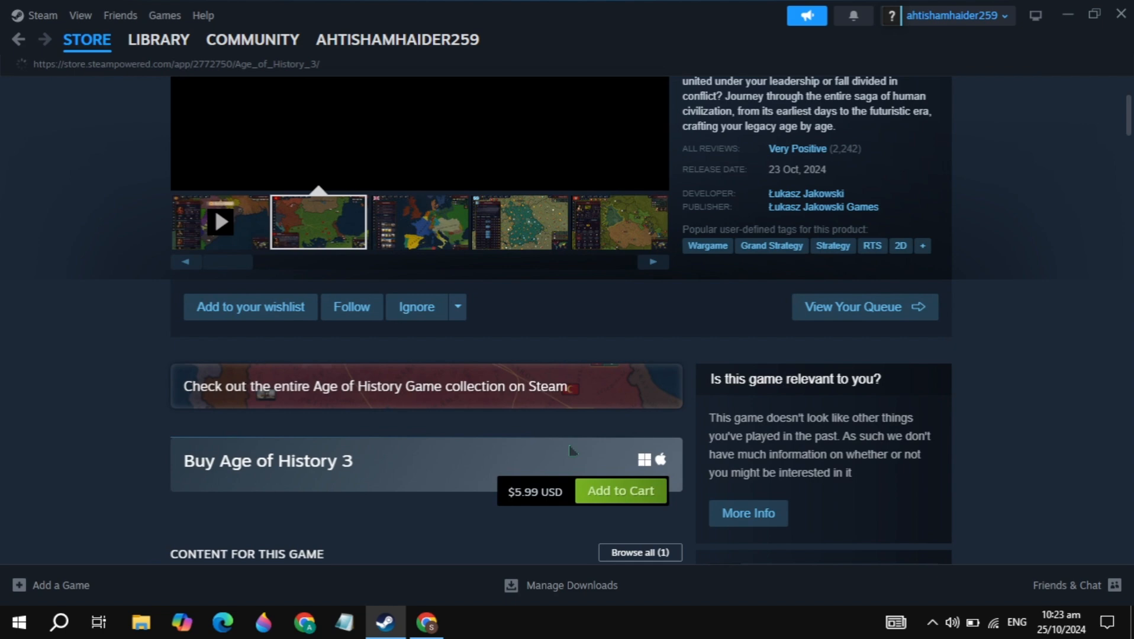
scroll(down, 3)
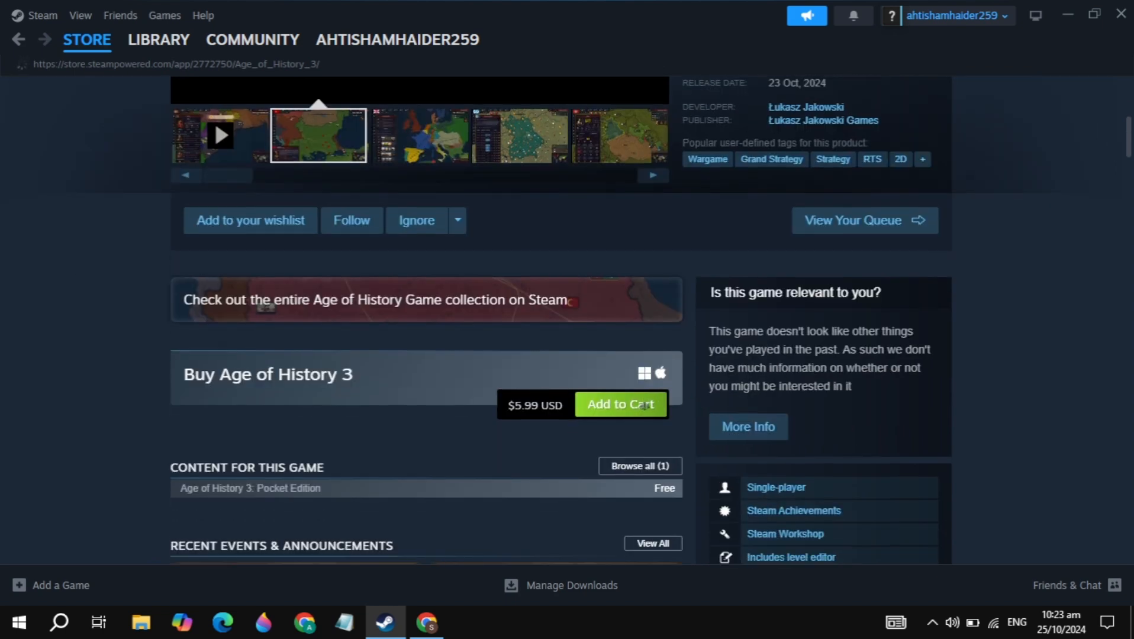
click(619, 403)
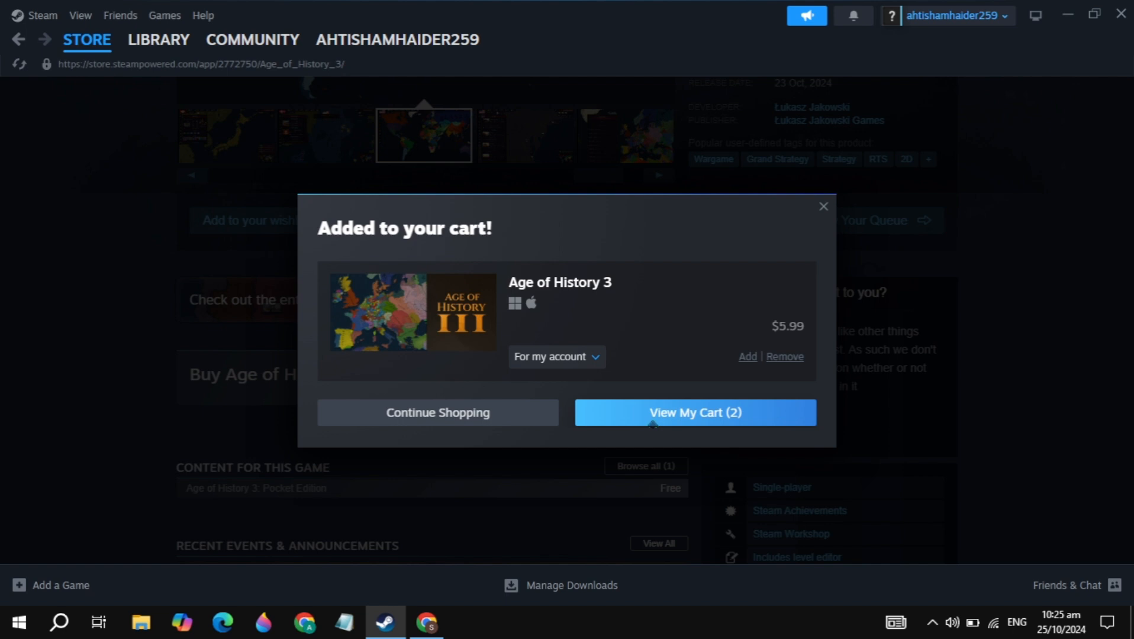
View the cart and continue to the payment method step.
click(692, 412)
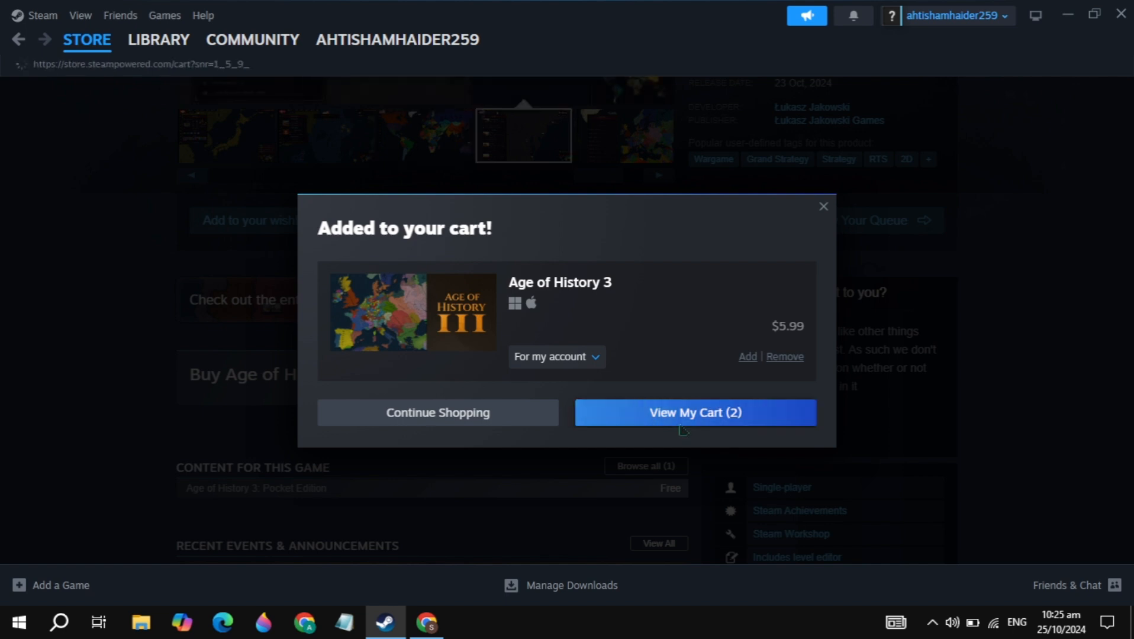
click(695, 412)
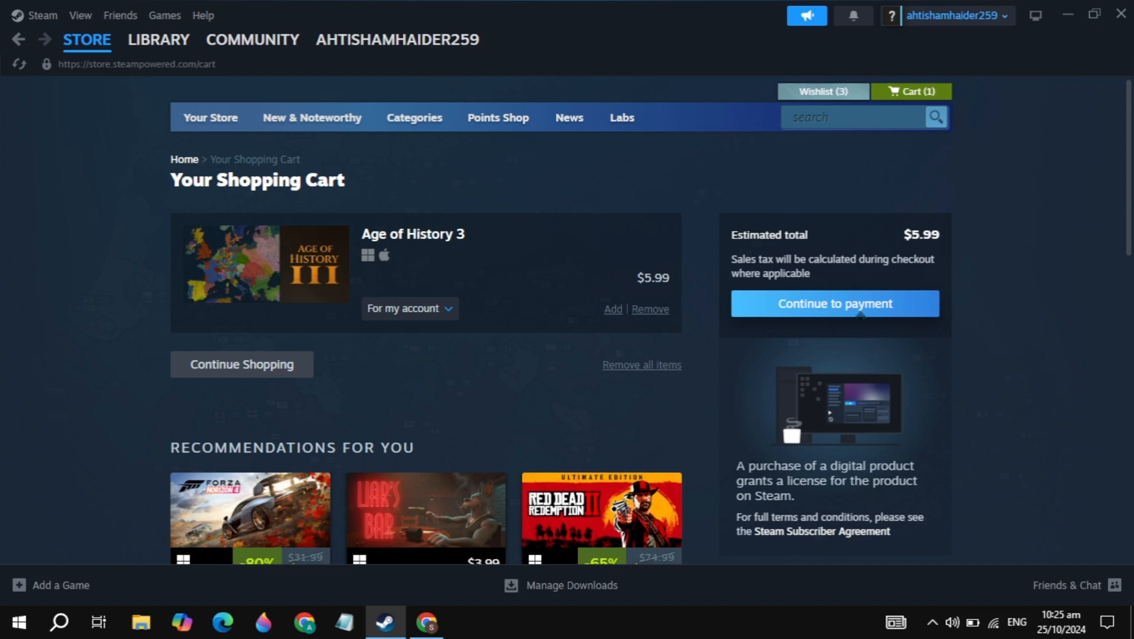
click(833, 303)
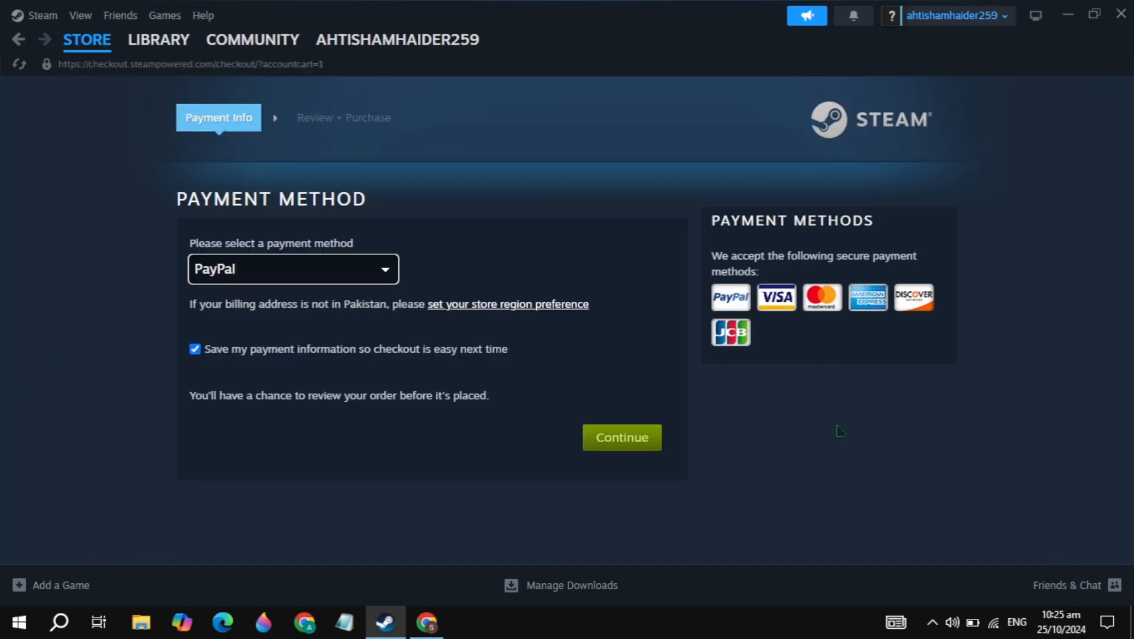
Review the payment methods and keep PayPal selected without purchasing.
click(292, 269)
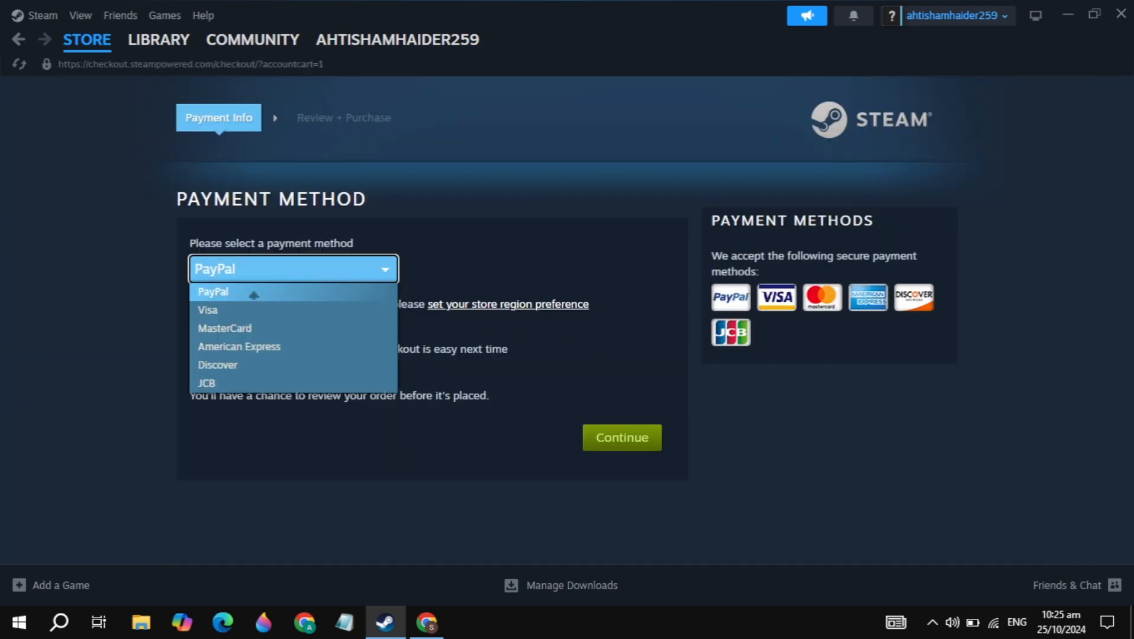
mouse_move(206, 382)
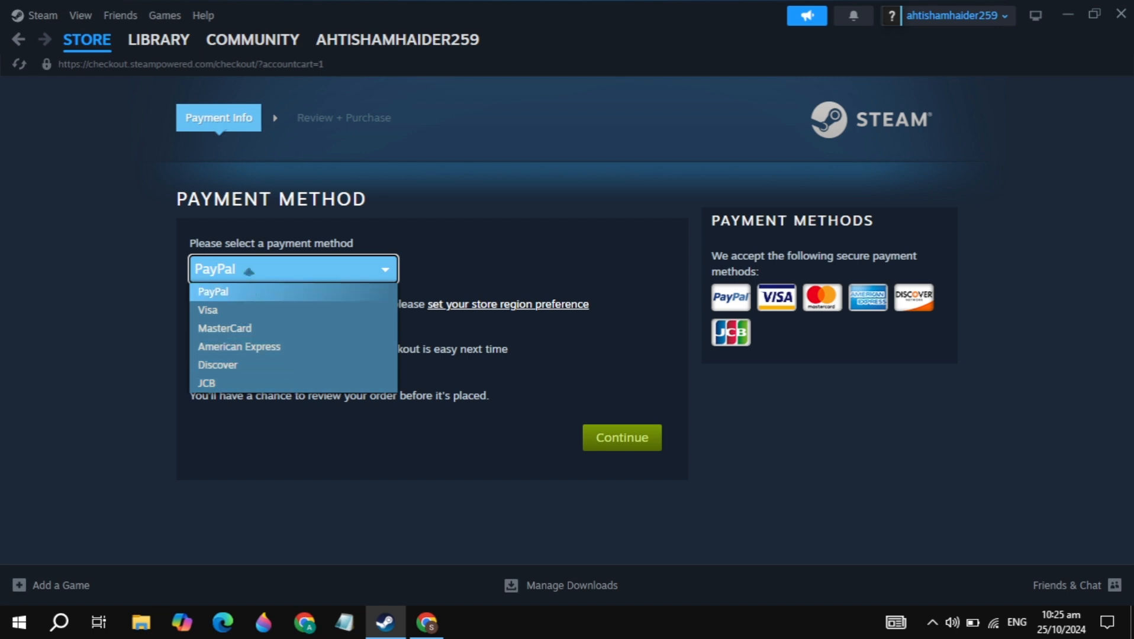
click(213, 291)
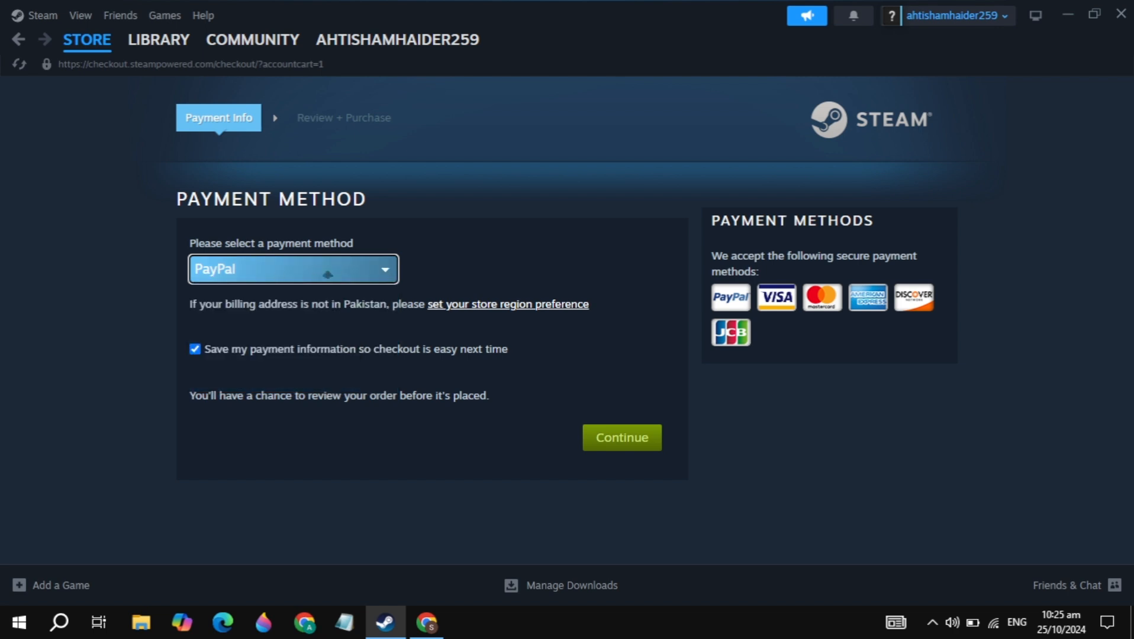
Go to the Library and show Destiny 2's page with its Install option.
click(158, 41)
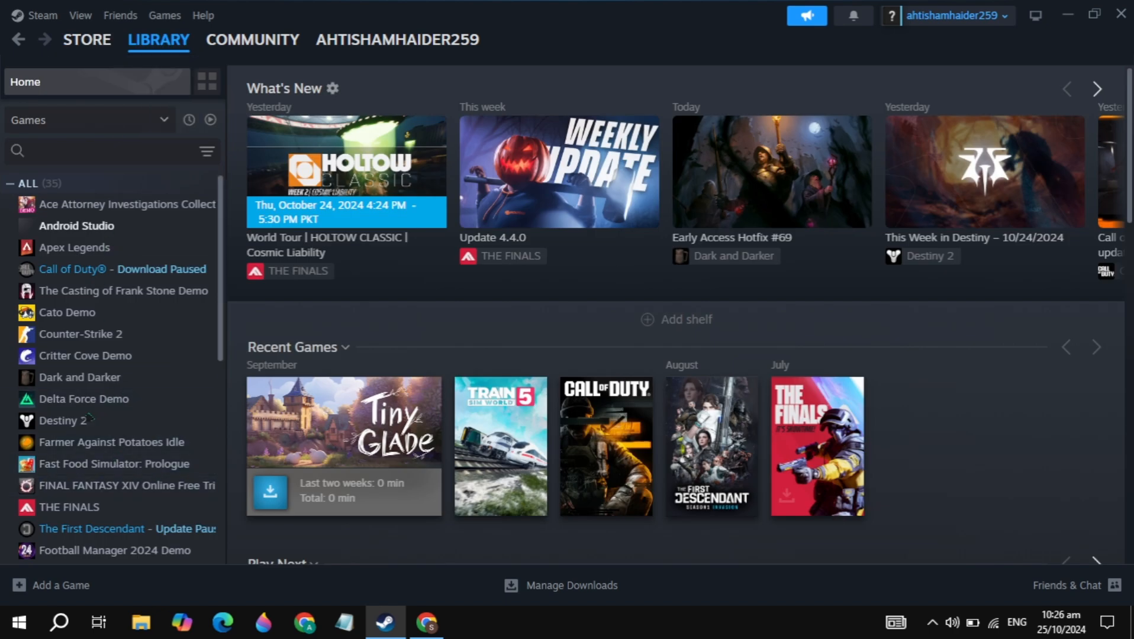
click(62, 420)
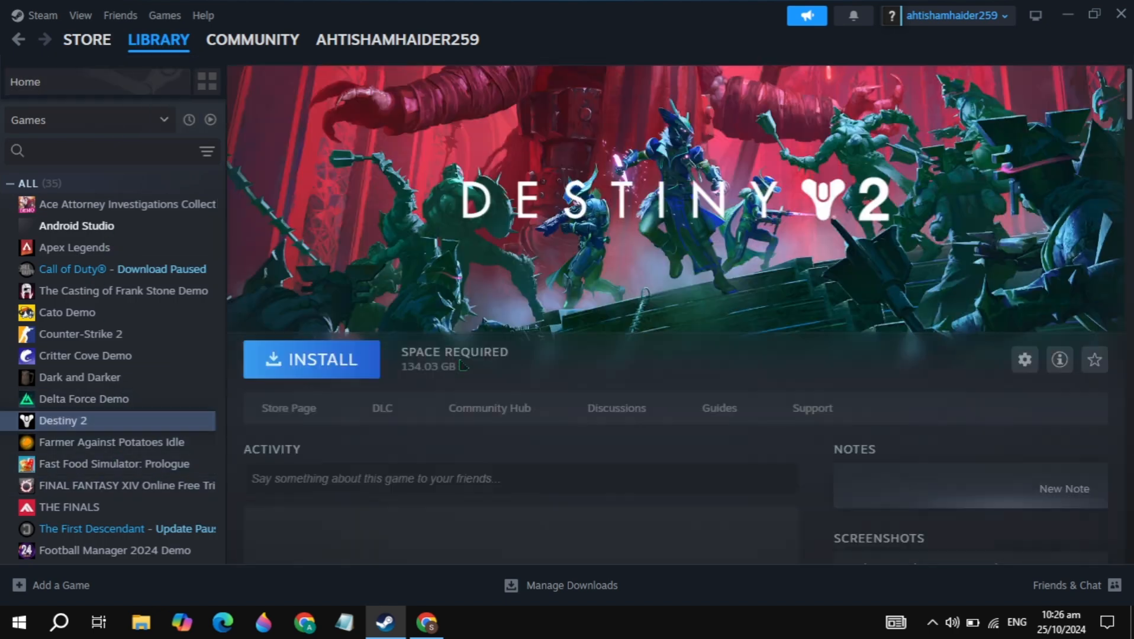